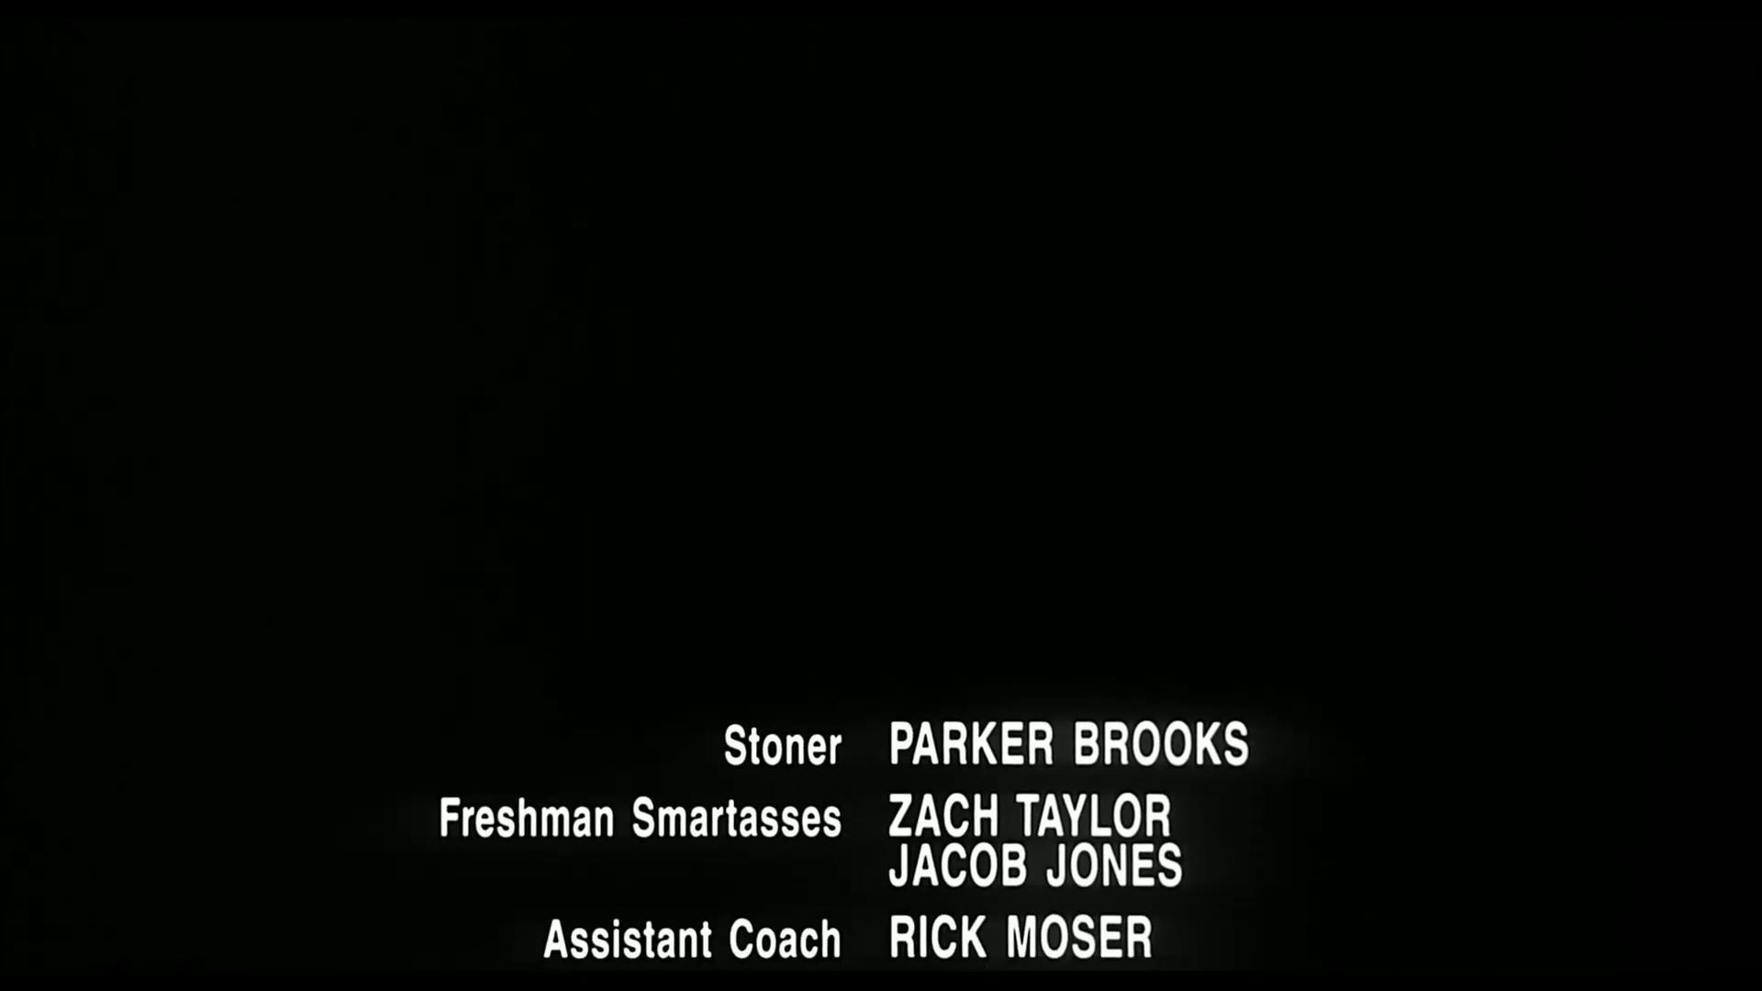
scroll("up", 3)
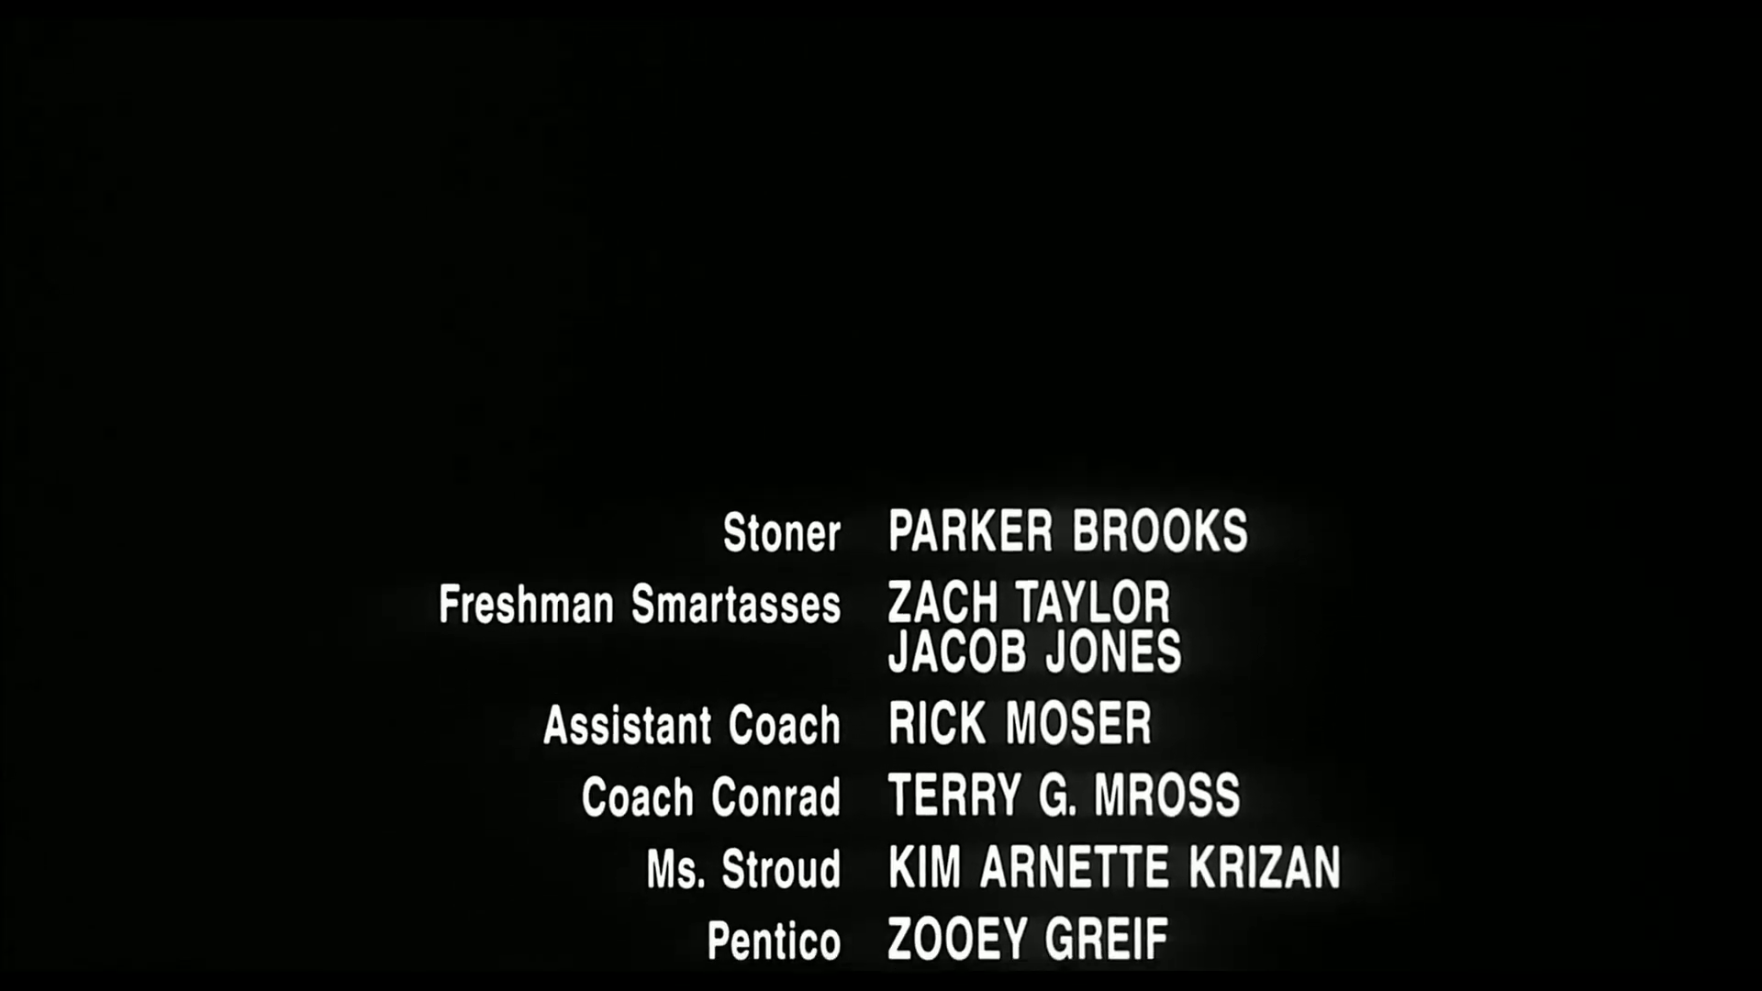
scroll("up", 3)
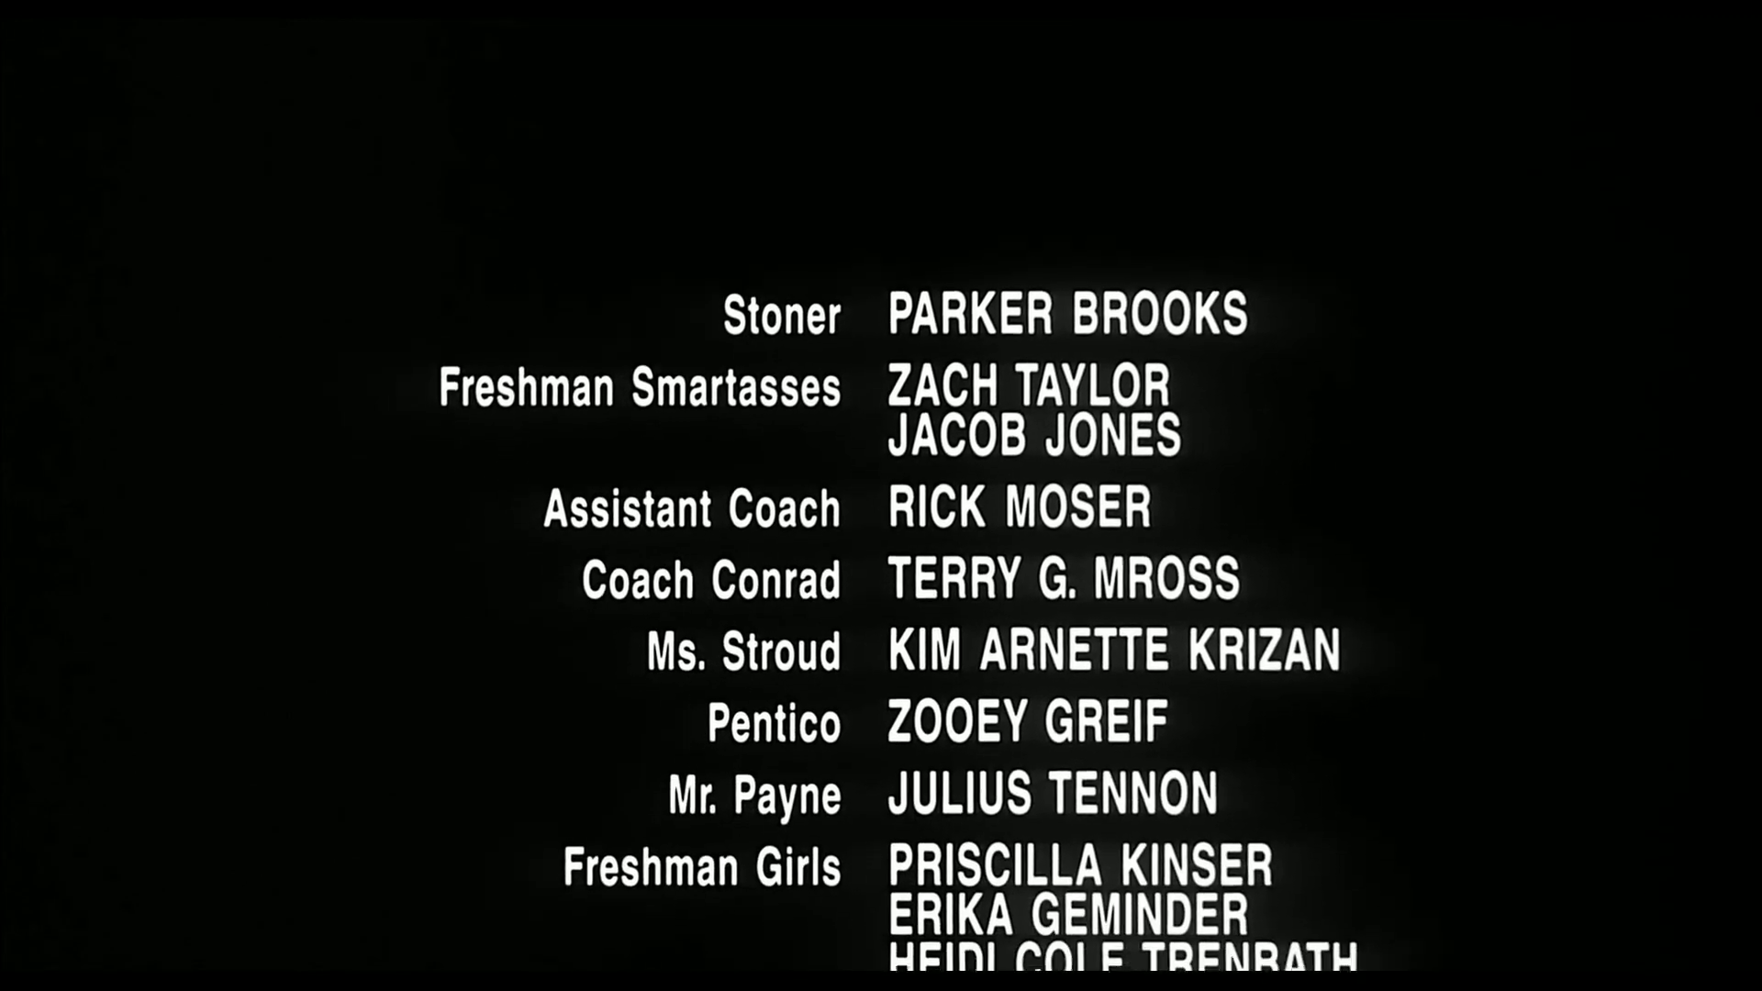